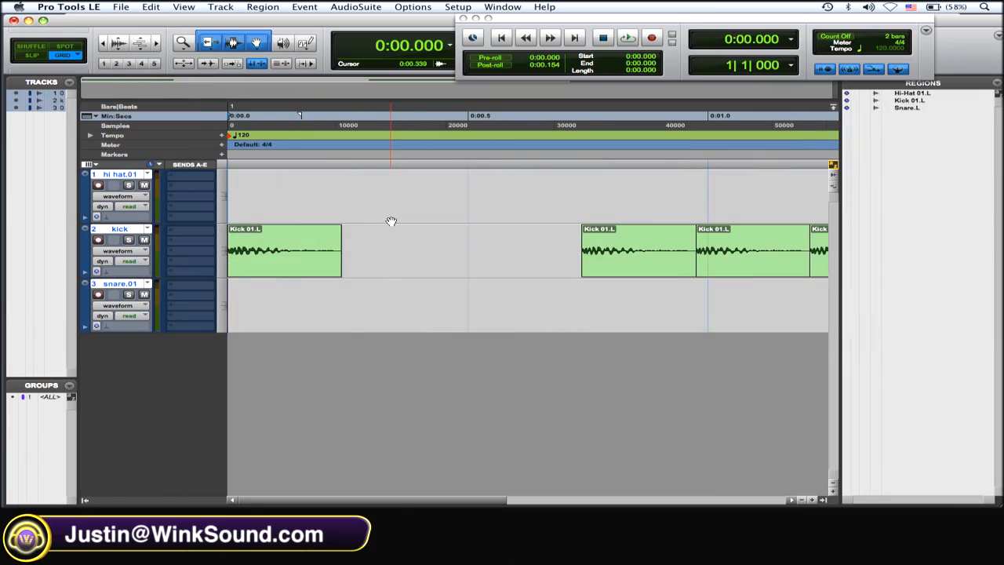
mouse_move(385, 228)
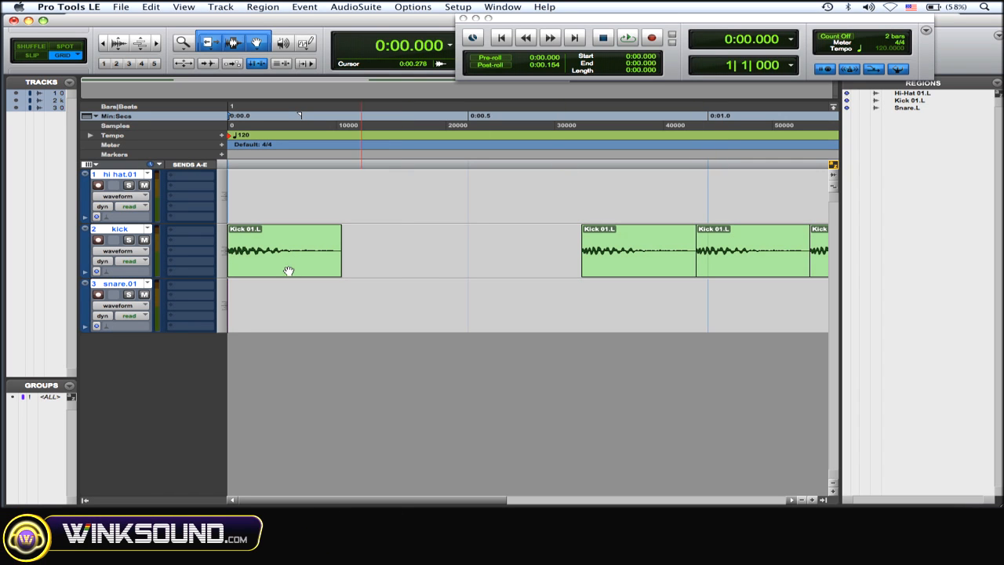
mouse_move(353, 275)
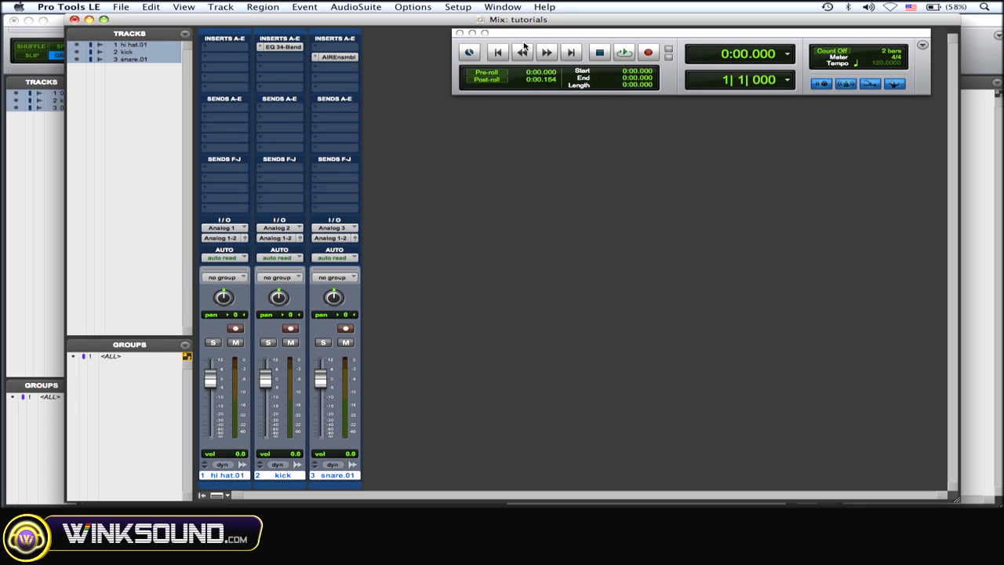
mouse_move(379, 224)
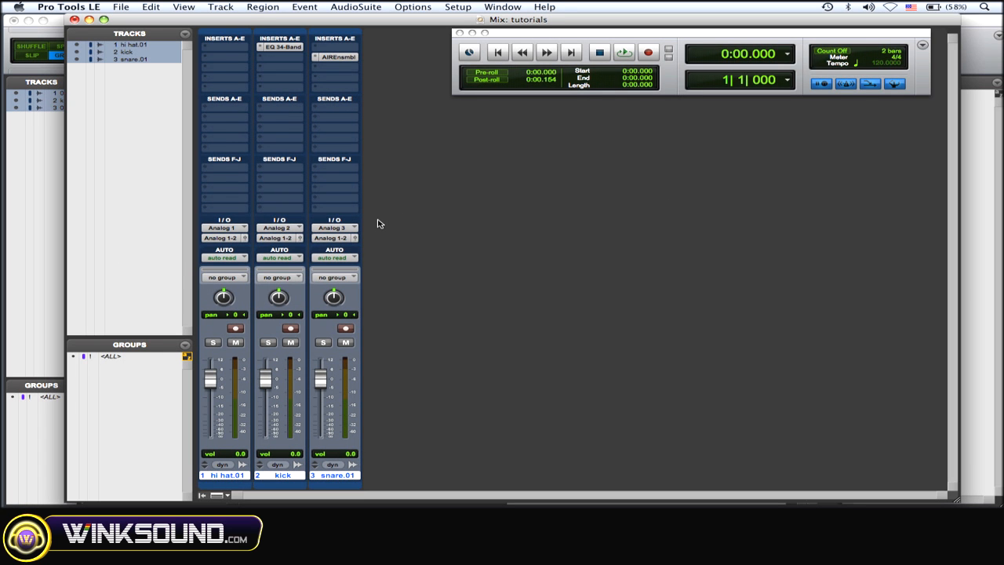
mouse_move(290, 319)
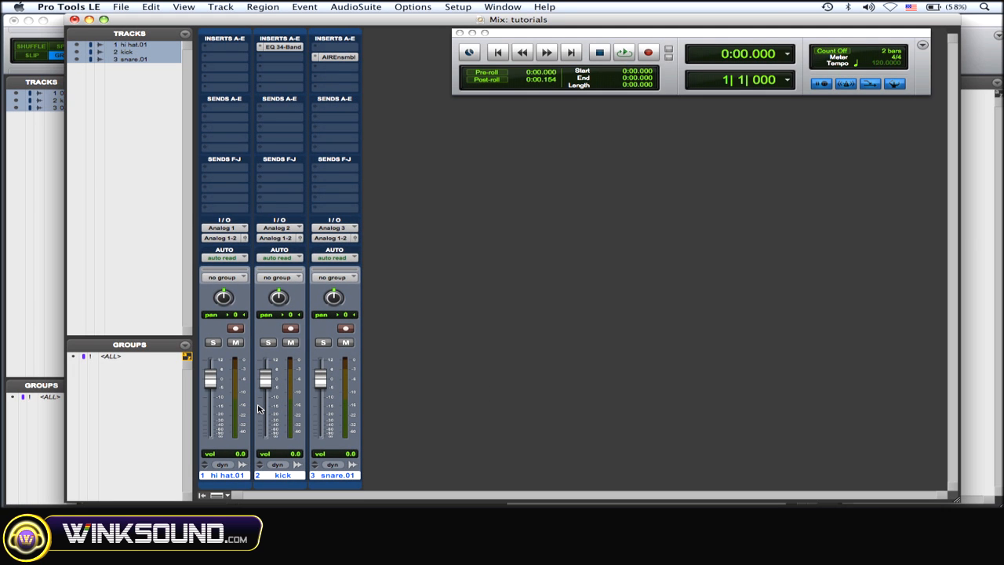
mouse_move(279, 297)
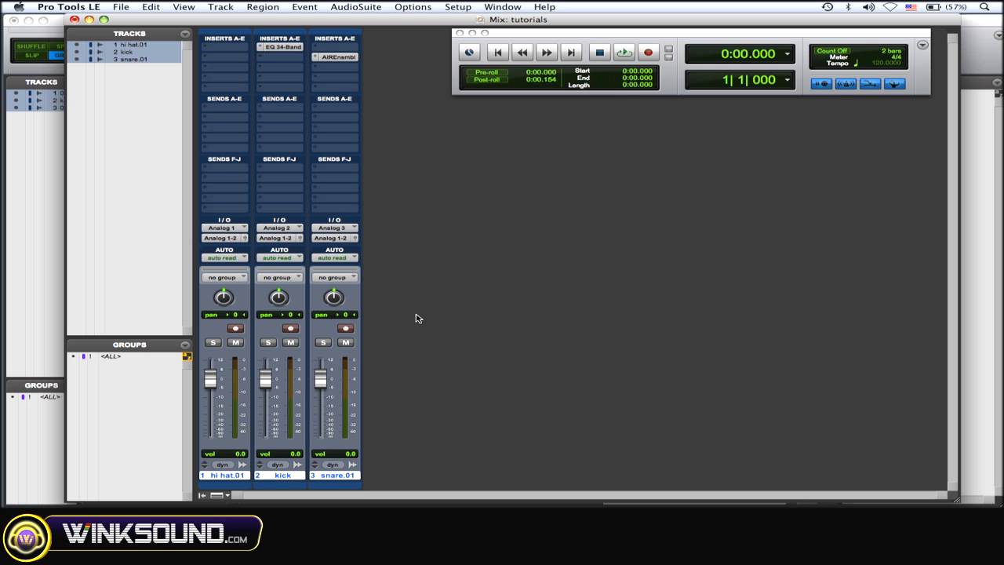
mouse_move(558, 269)
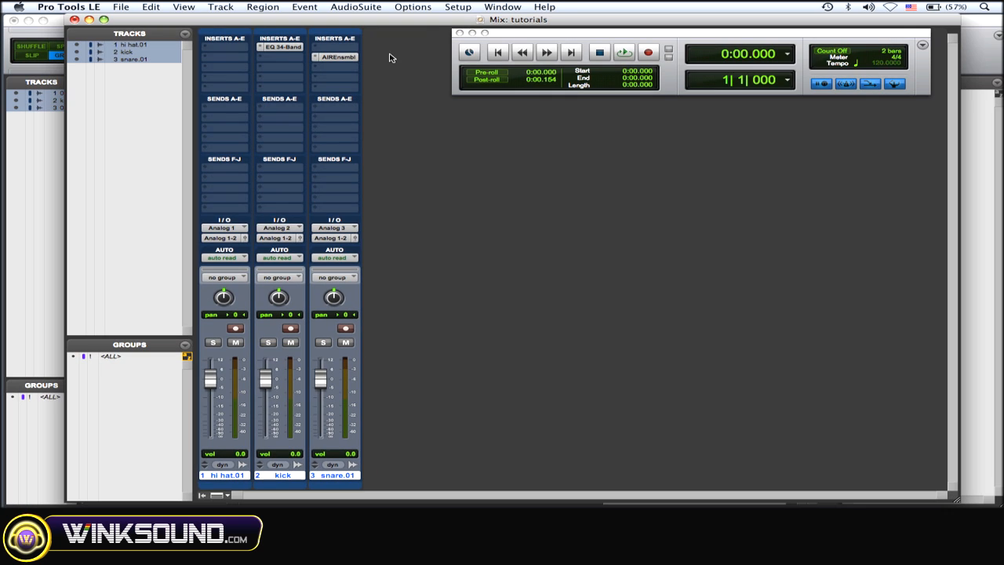
left_click(280, 47)
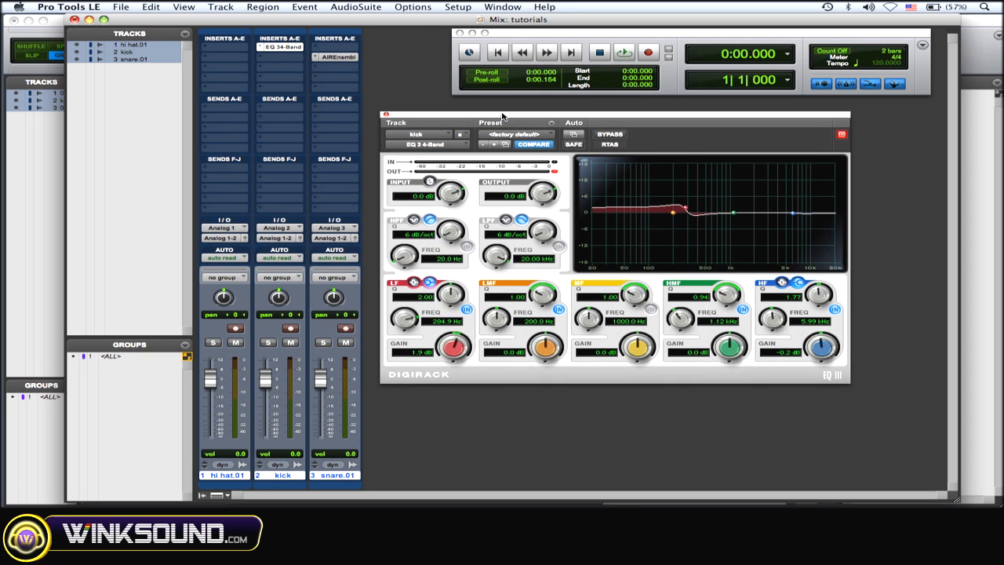
mouse_move(659, 332)
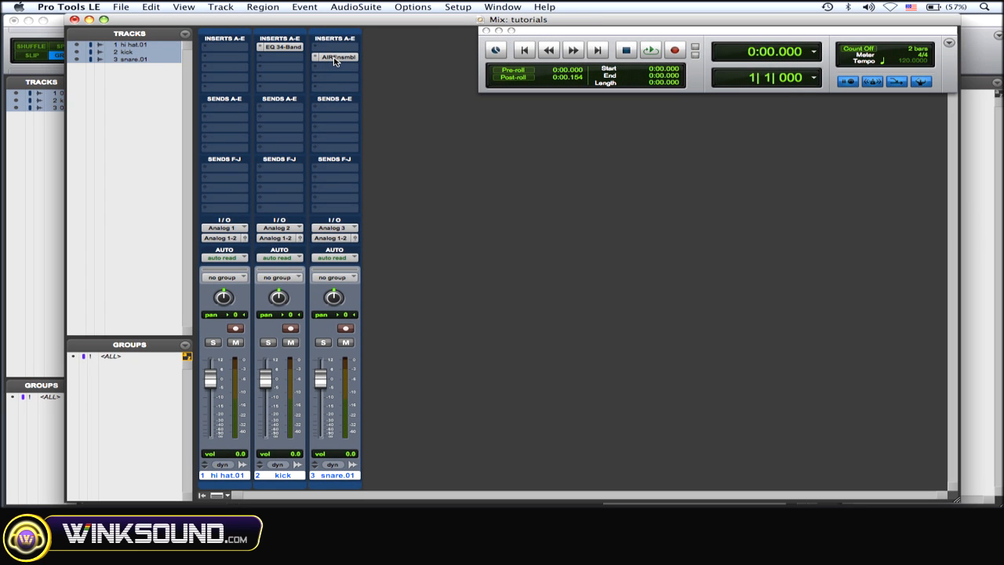
Open the snare's AIR Ensemble plug-in and show its Depth parameter automation lane.
left_click(335, 56)
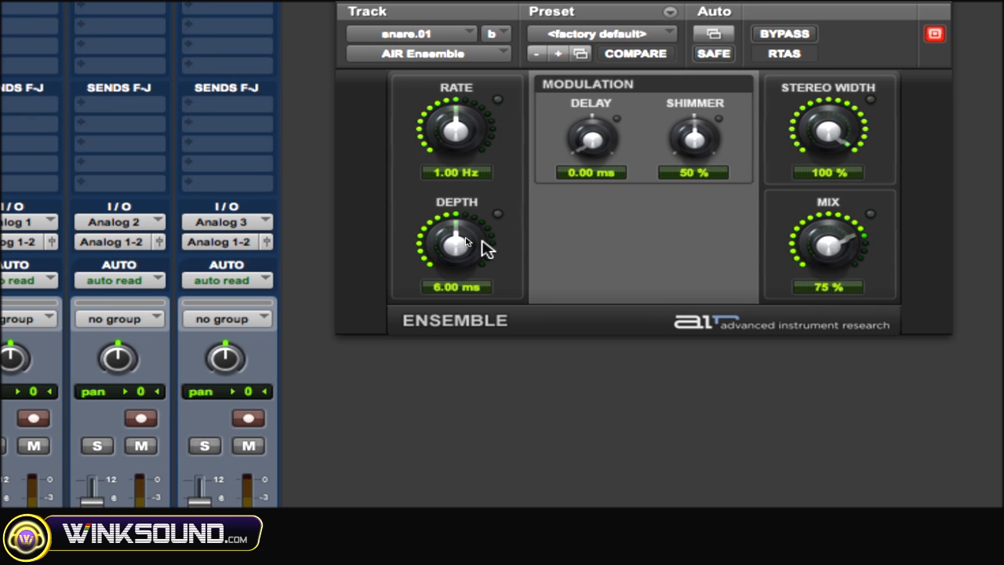
right_click(457, 243)
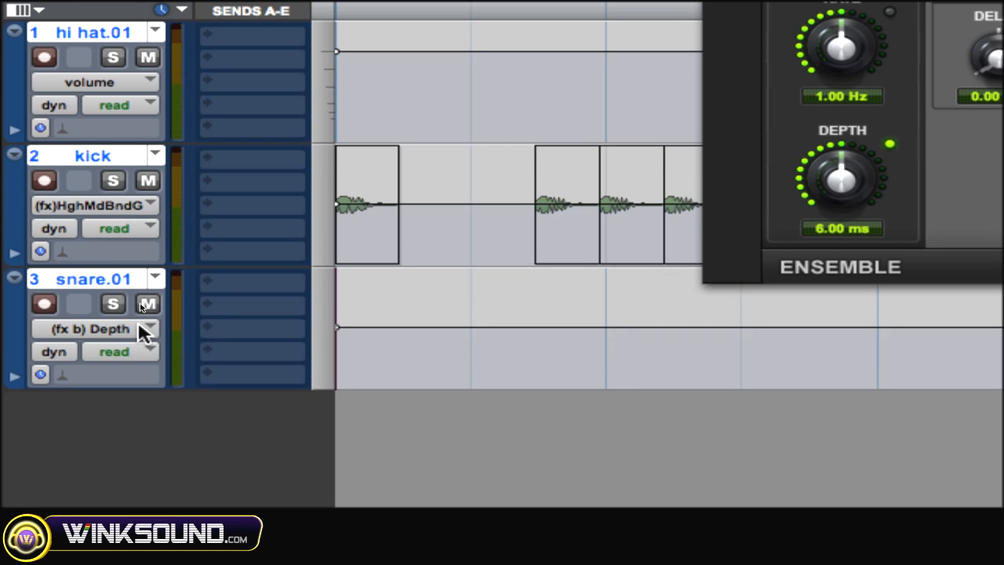
scroll("down", 3)
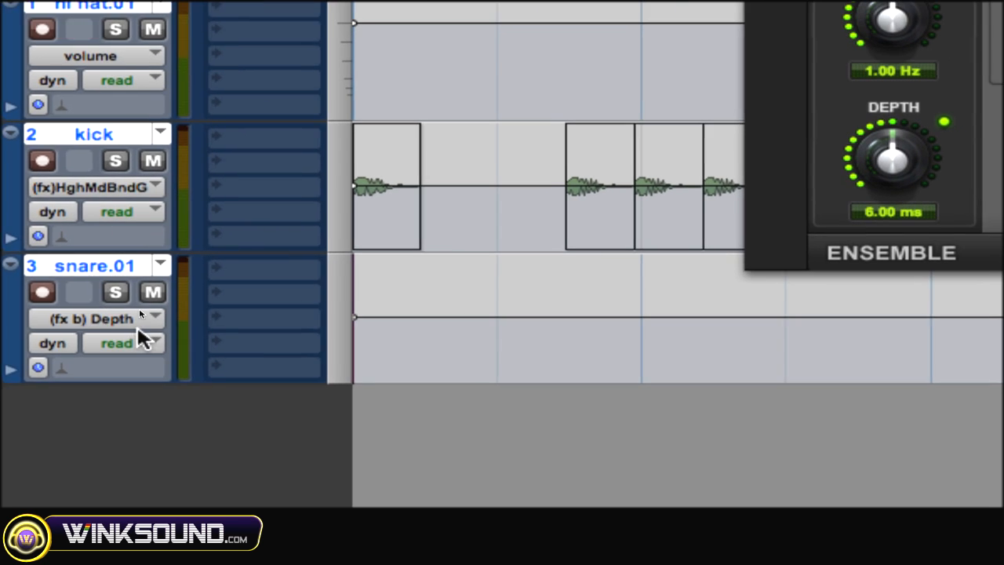